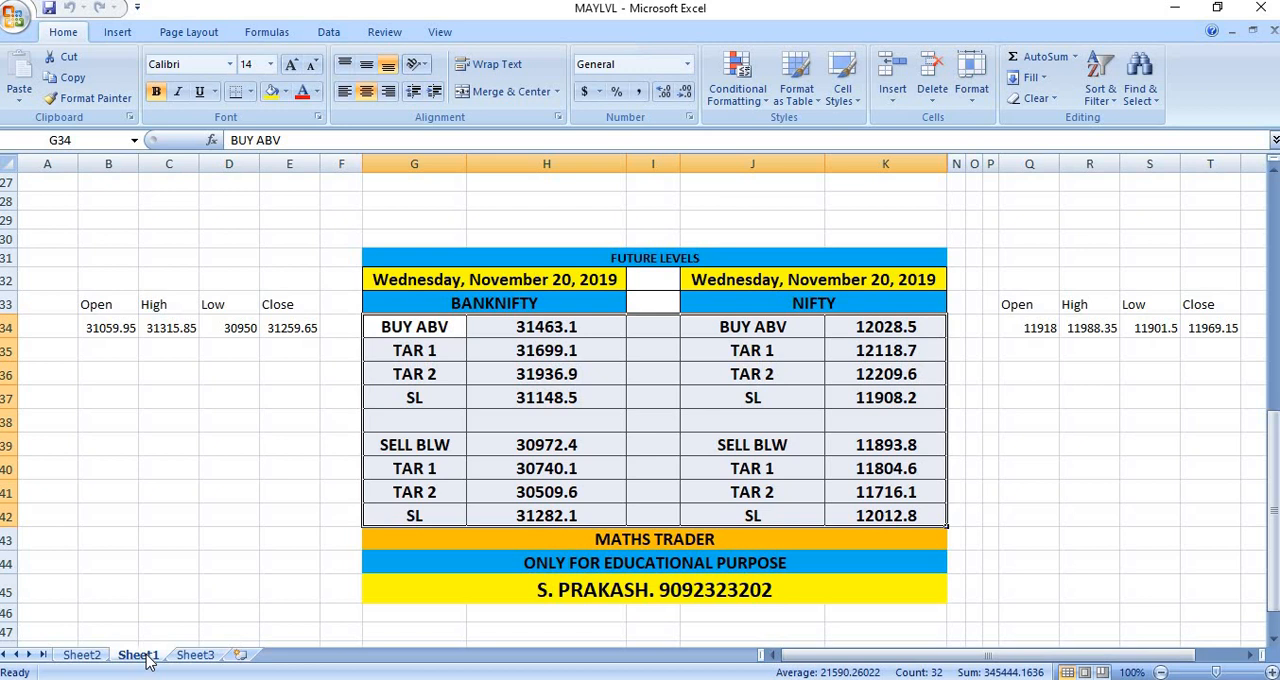
# Switch to the Sheet3 tab showing the CASH LEVELS tables for 19/11 and 20/11/2019
pyautogui.click(196, 654)
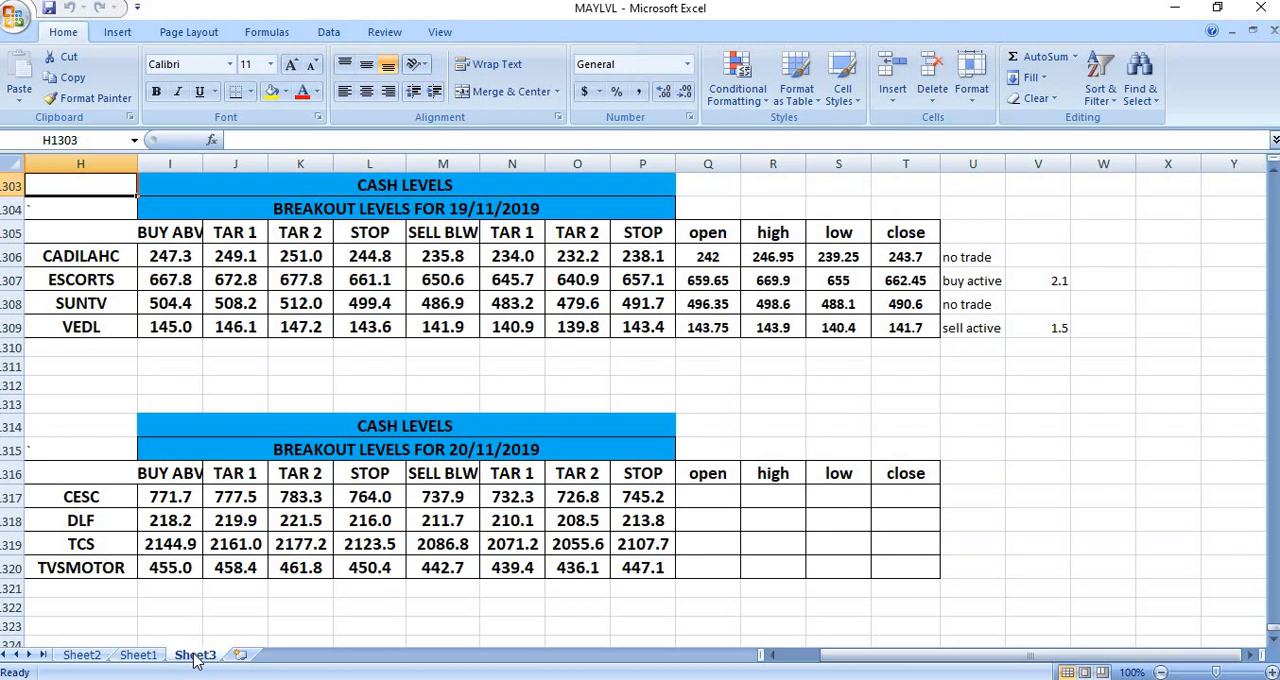
# Leave the workbook for the browser and show the NIFTY19NOVFUT Kite chart
pyautogui.click(80, 654)
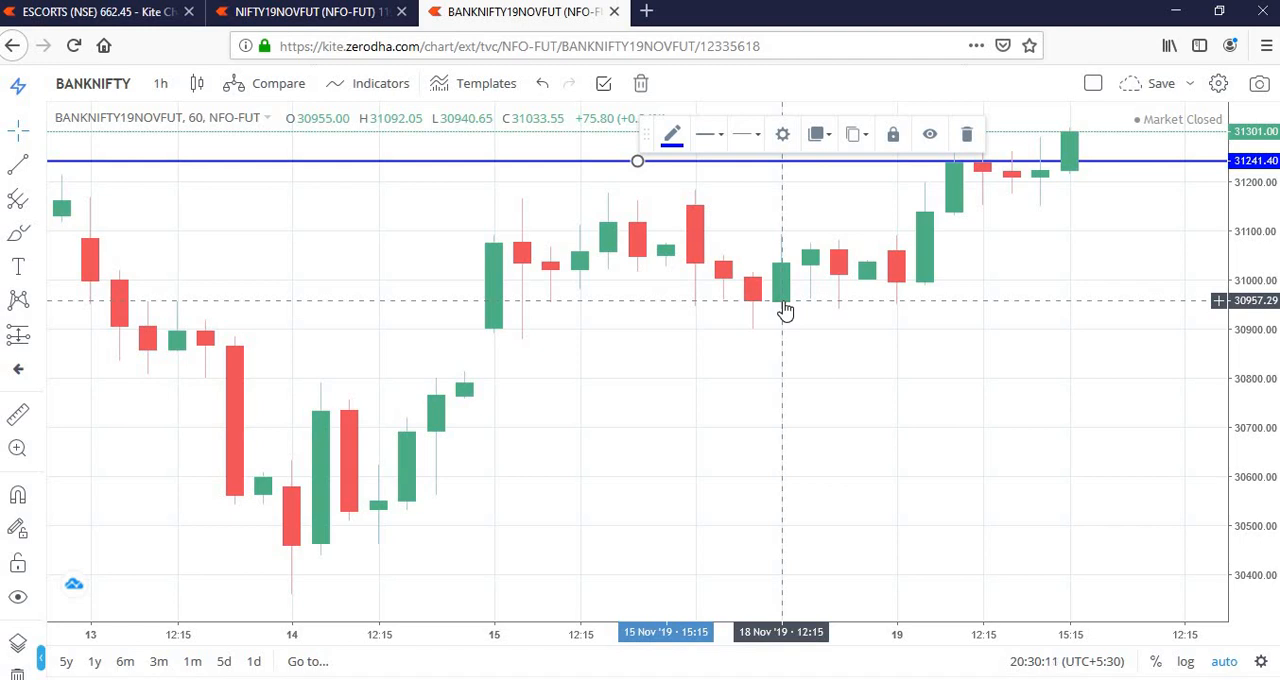
pyautogui.click(304, 12)
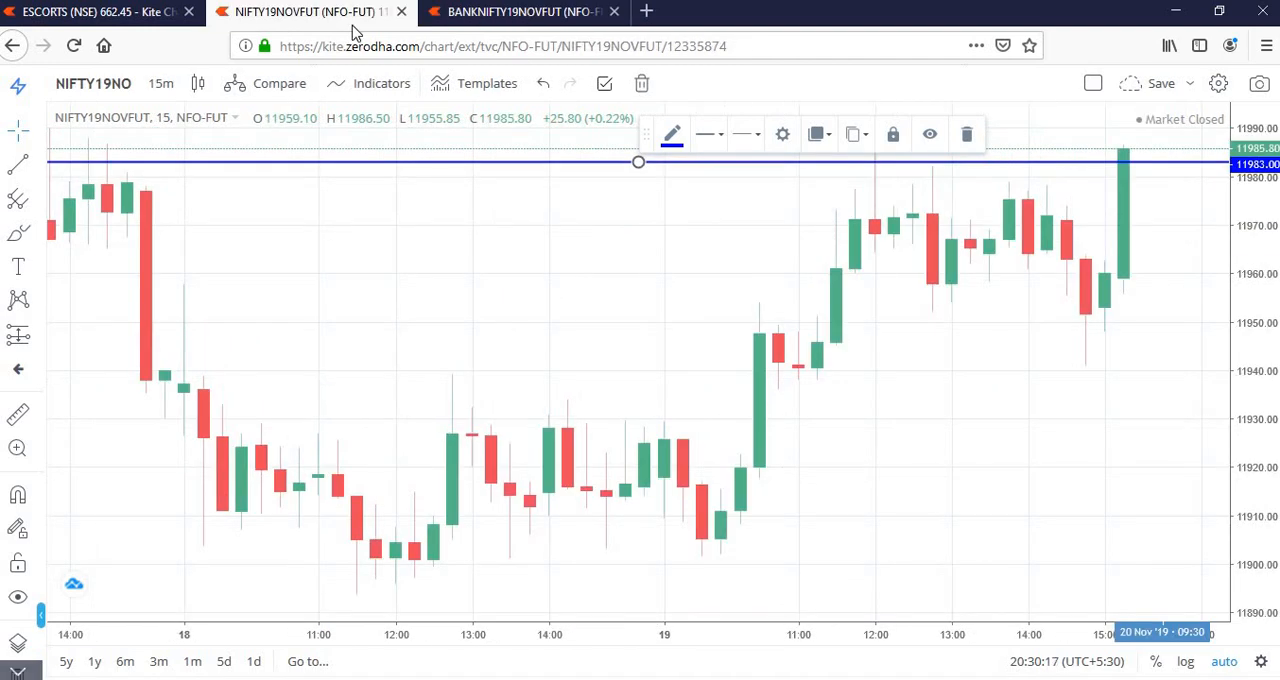